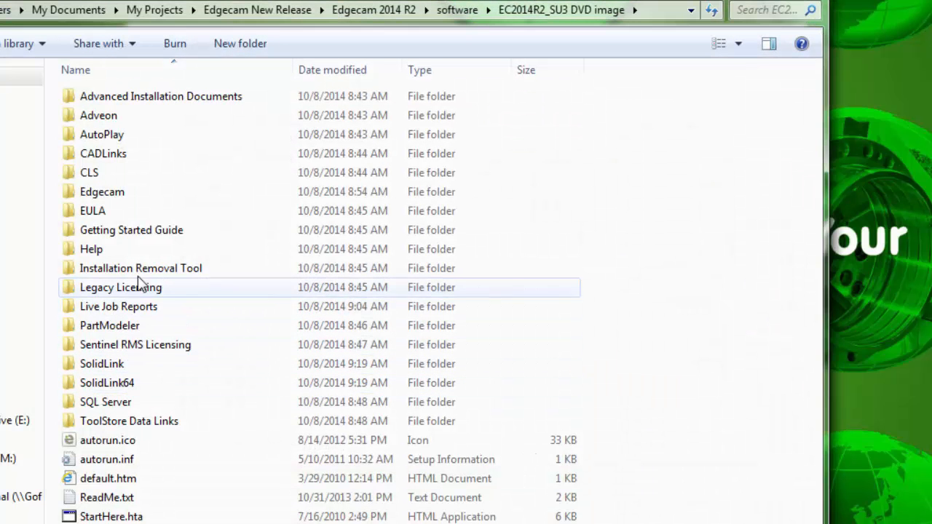
mouse_move(104, 274)
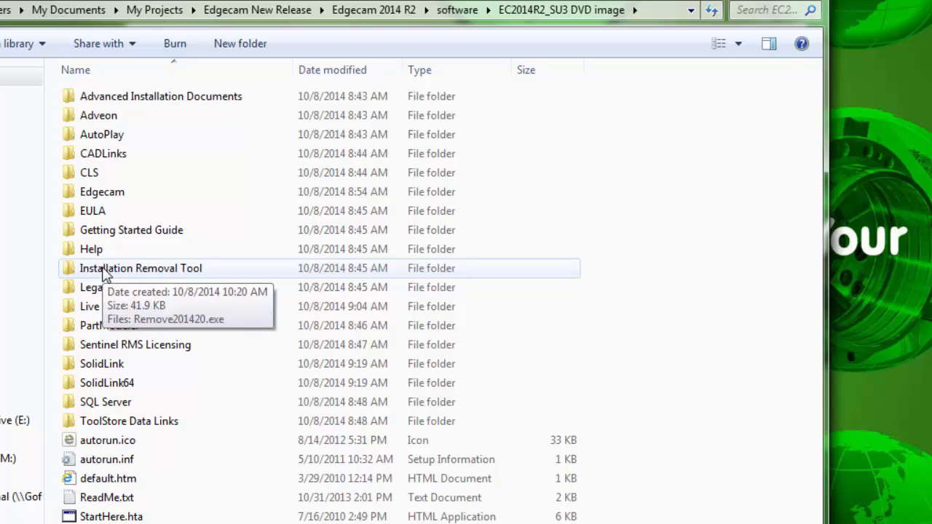
Open the Installation Removal Tool folder inside the EC2014R2_SU3 DVD image.
double_click(140, 268)
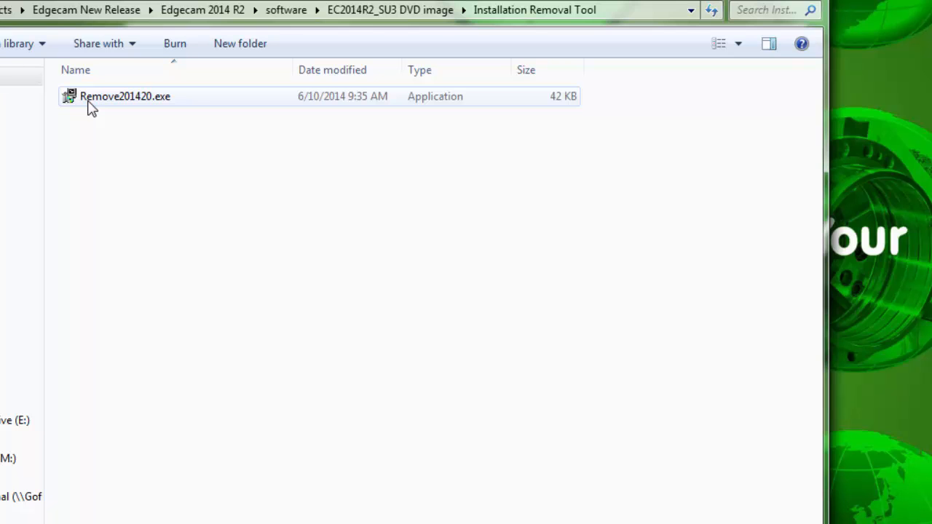
Run Remove201420.exe and acknowledge the Remove 2014R2 v2.3 Setup intro message.
double_click(126, 96)
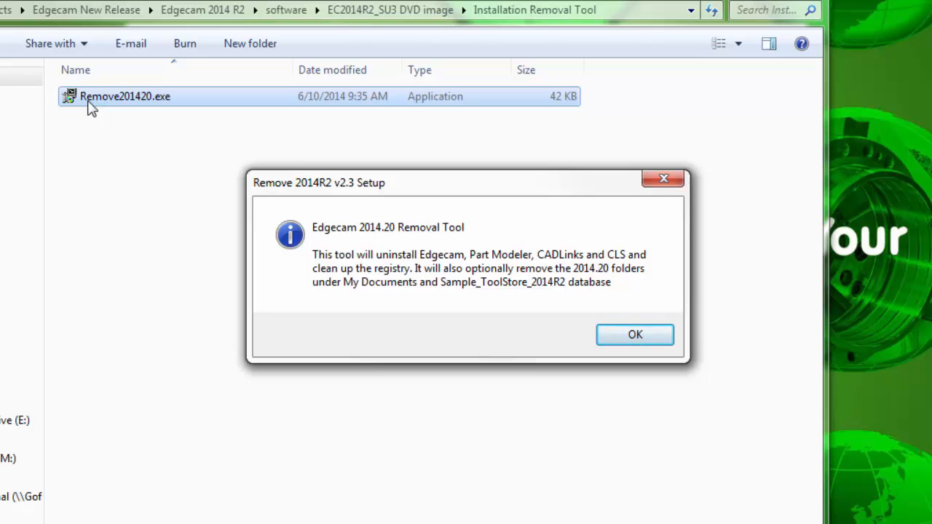
click(635, 334)
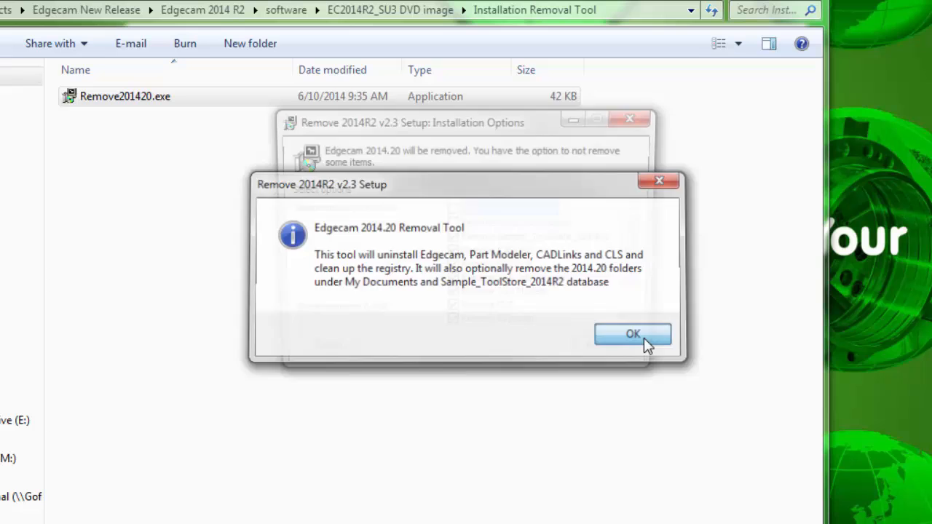
Tick Remove Public Documents and Remove Appdata Folder (CLS file) so every removal option is checked.
click(631, 333)
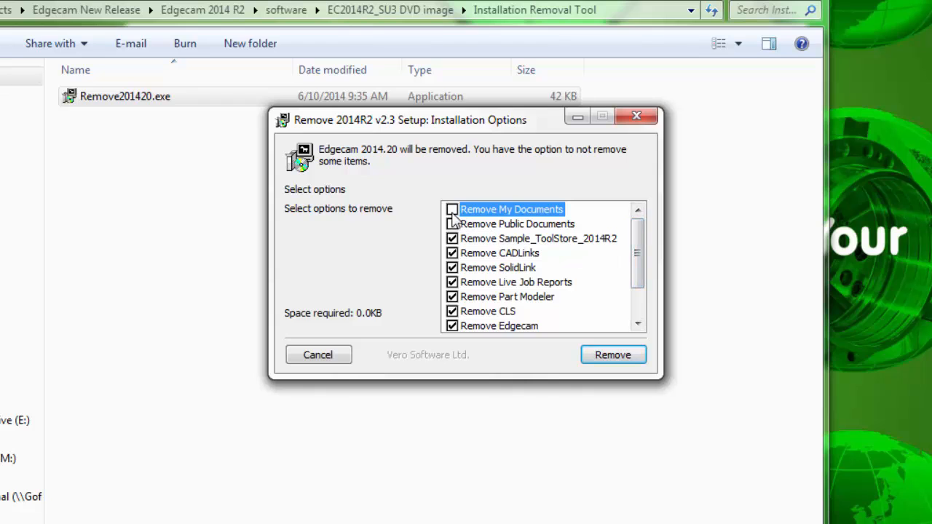
click(452, 210)
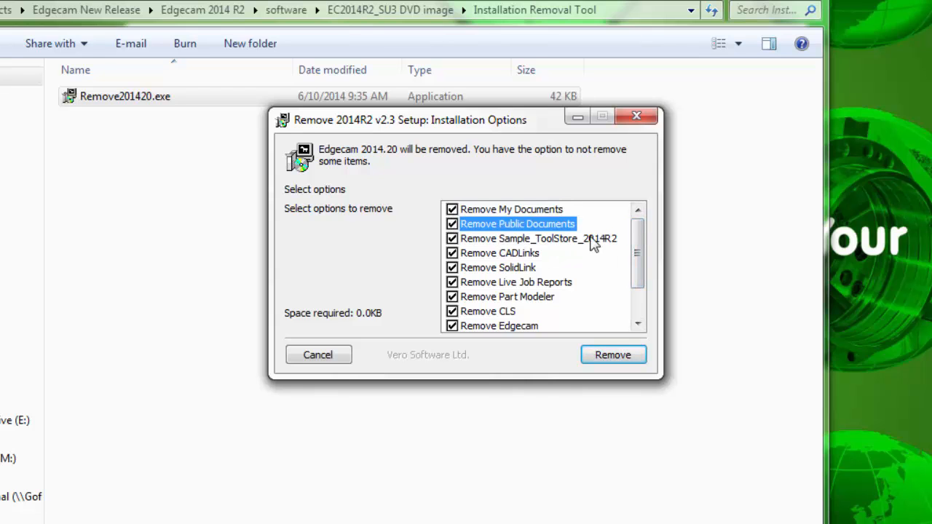
scroll(down, 3)
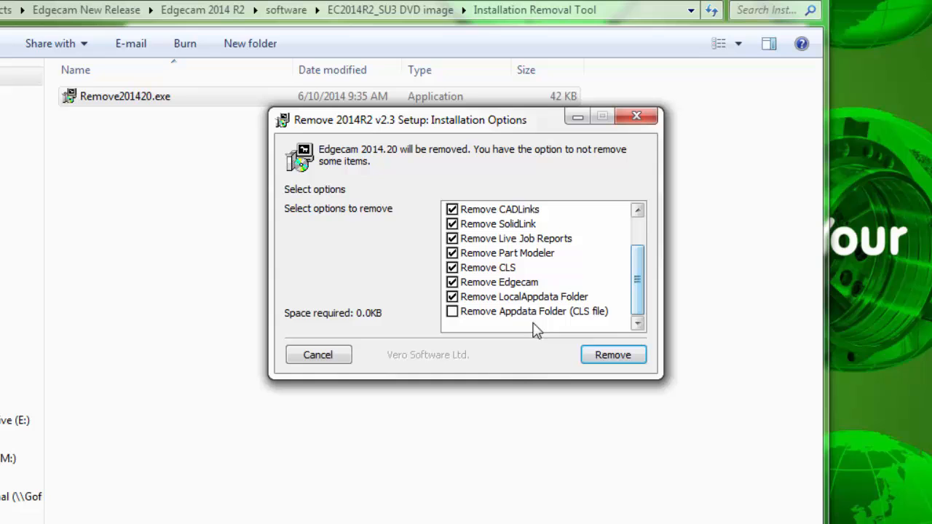
click(452, 311)
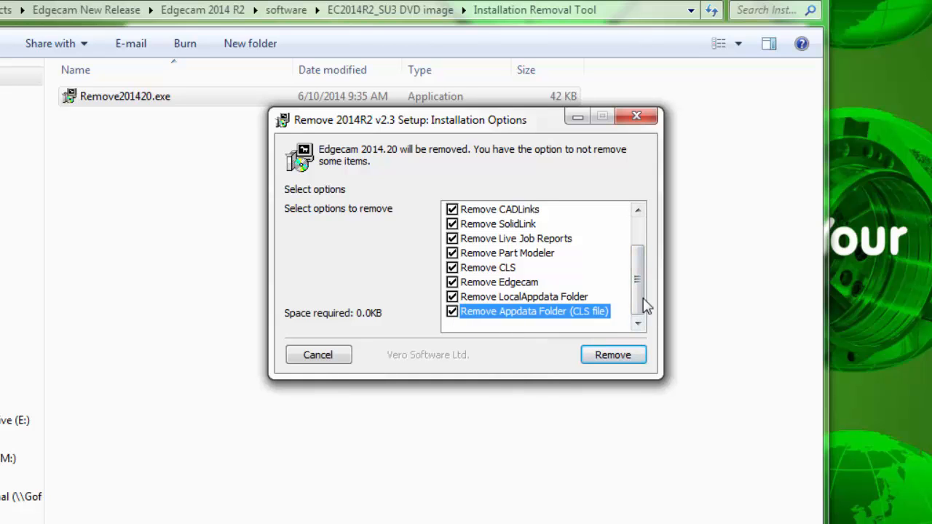